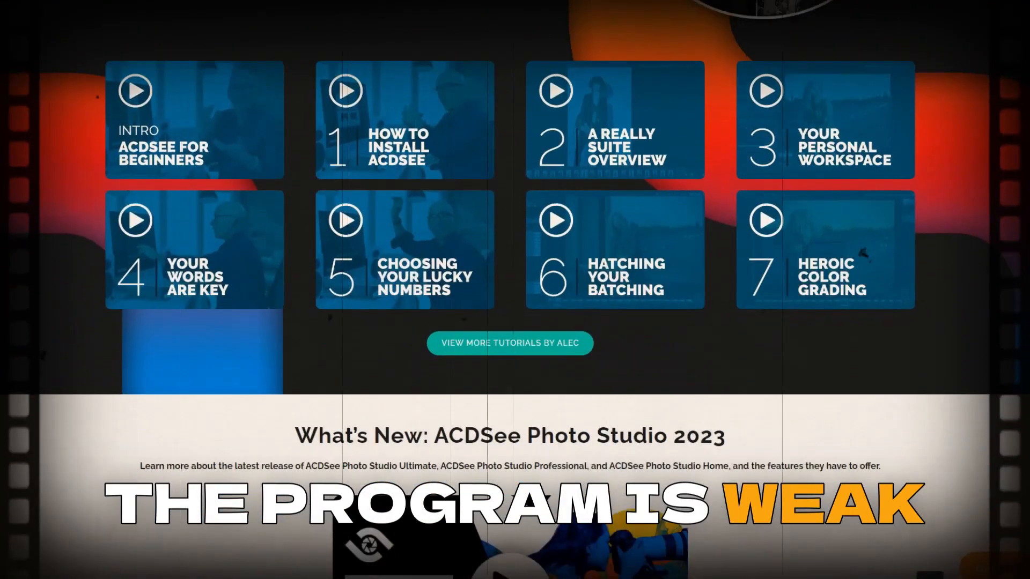
Scroll past the tutorials grid to the What's New: ACDSee Photo Studio 2023 video.
{"action": "scroll", "scroll_direction": "down", "scroll_amount": 3}
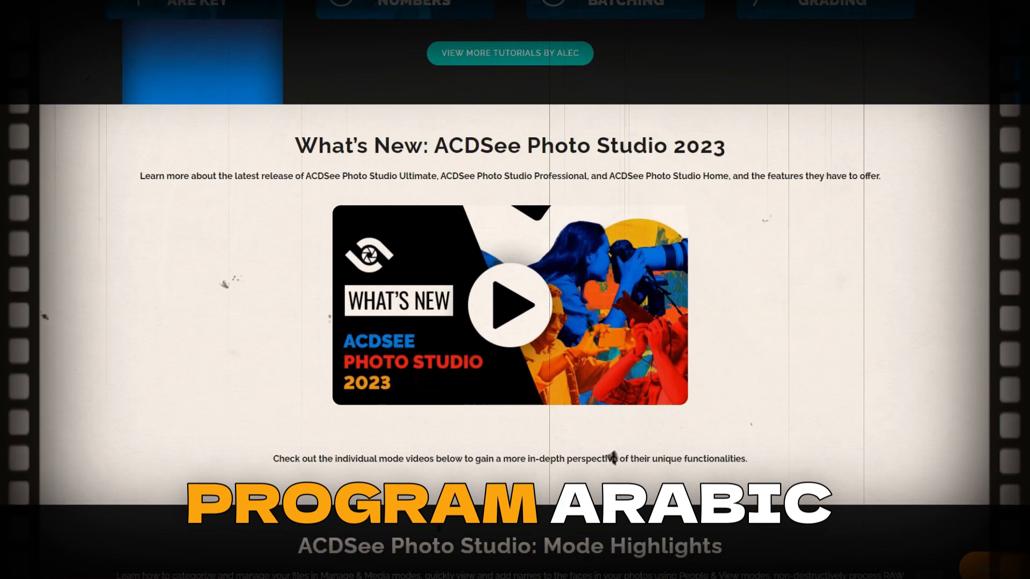
{"action": "scroll", "scroll_direction": "down", "scroll_amount": 3}
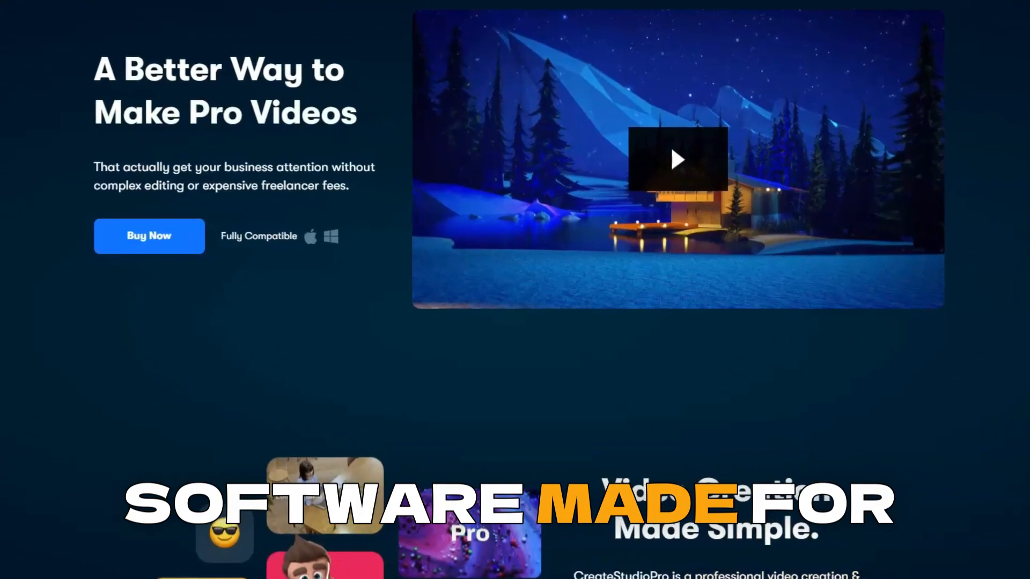
Scroll from the A Better Way to Make Pro Videos banner to the transitions features.
{"action": "scroll", "scroll_direction": "down", "scroll_amount": 3}
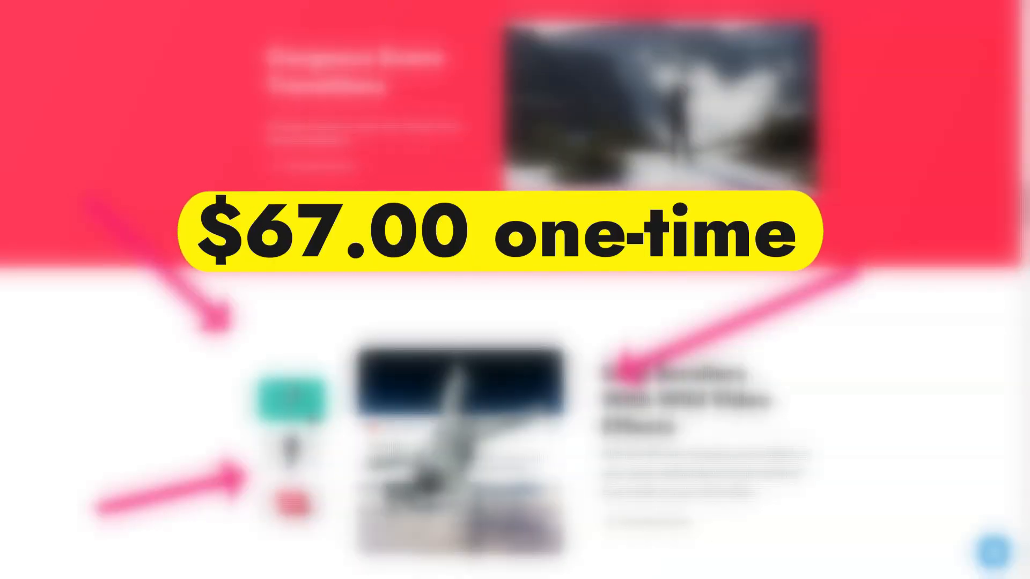
Scroll past video effects and bobble heads to the Doodle Sketch Videos hand styles.
{"action": "scroll", "scroll_direction": "down", "scroll_amount": 3}
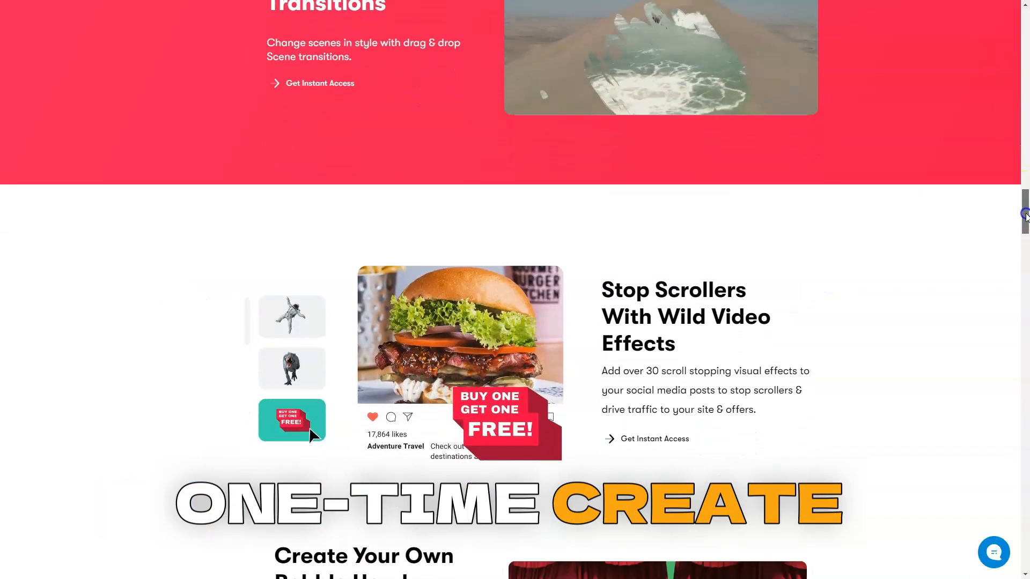
{"action": "scroll", "scroll_direction": "down", "scroll_amount": 3}
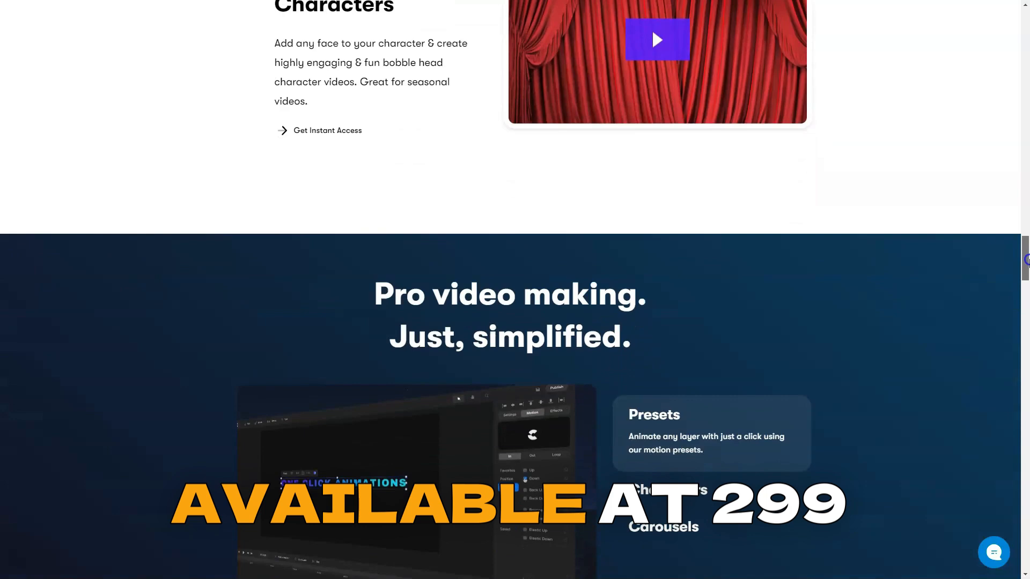
{"action": "scroll", "scroll_direction": "down", "scroll_amount": 3}
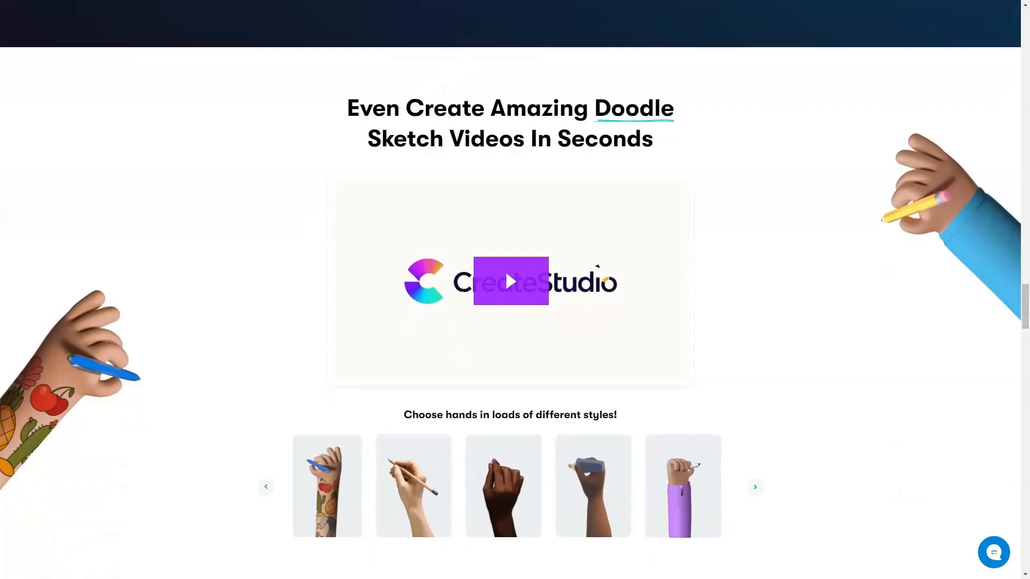
Focus the page to continue toward the Join Happy Creators testimonials carousel.
{"action": "left_click", "coordinate": [510, 281]}
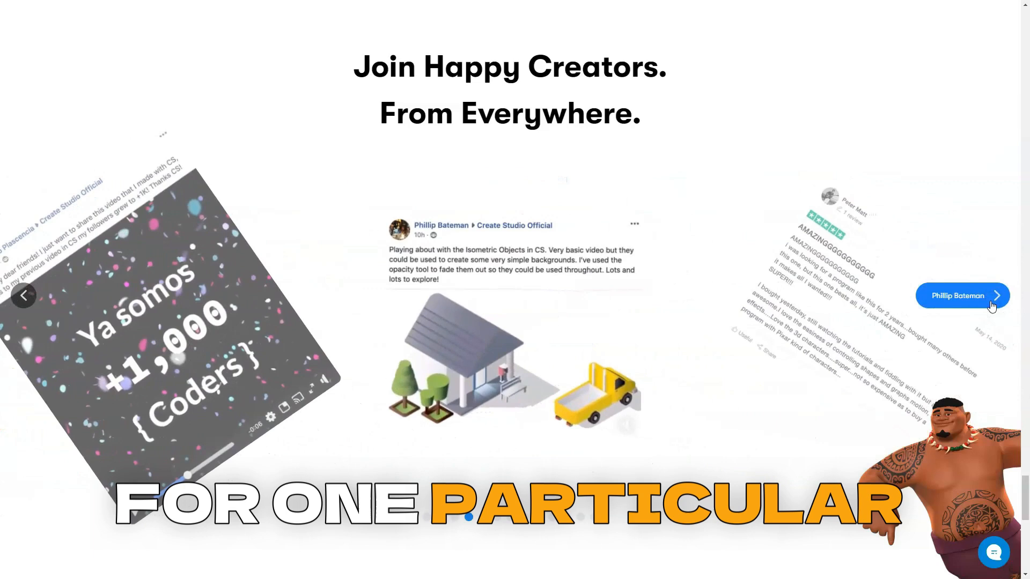
Scroll to the Ready to make Pro videos? banner and the site footer links.
{"action": "scroll", "scroll_direction": "down", "scroll_amount": 3}
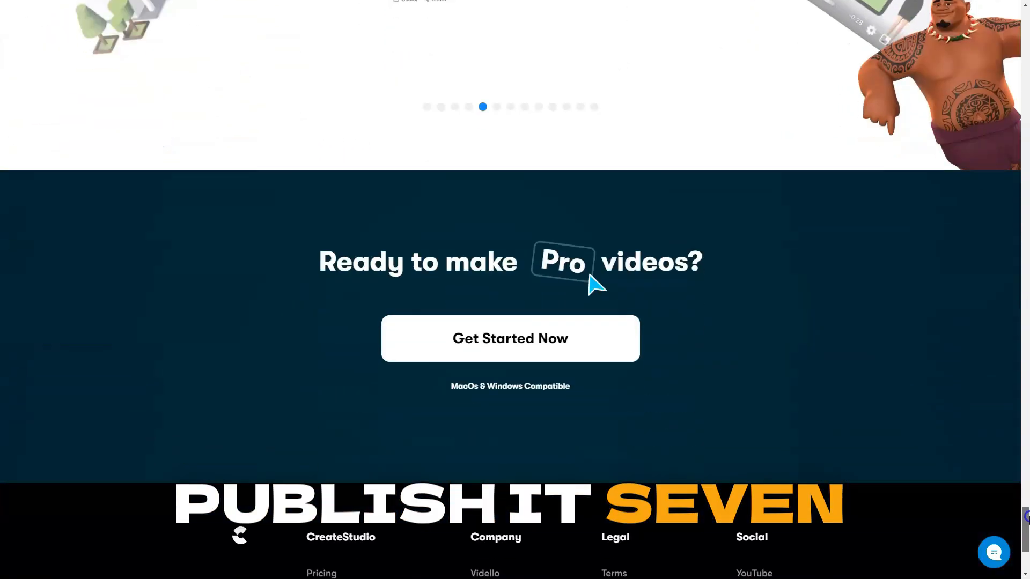
{"action": "scroll", "scroll_direction": "down", "scroll_amount": 3}
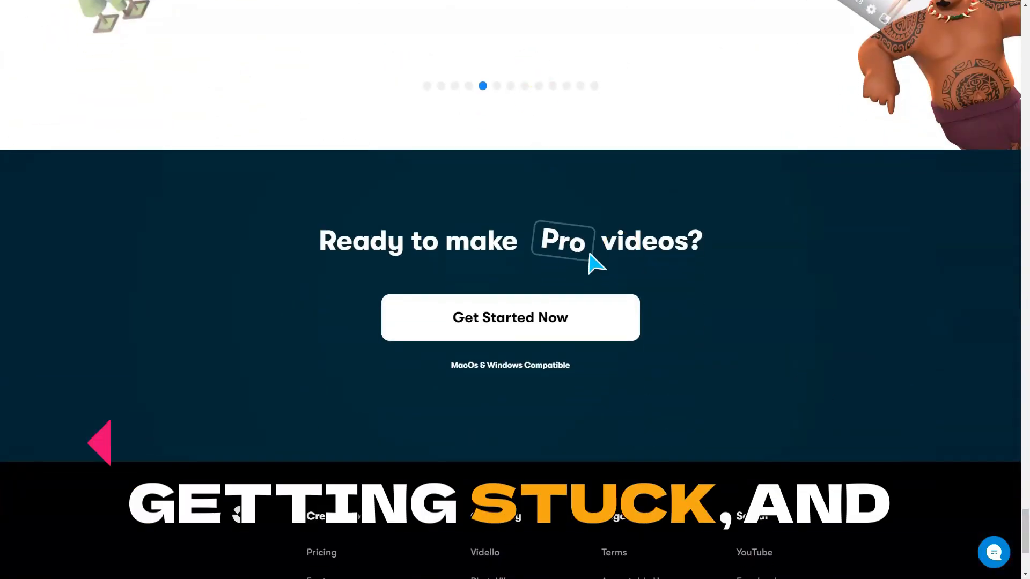